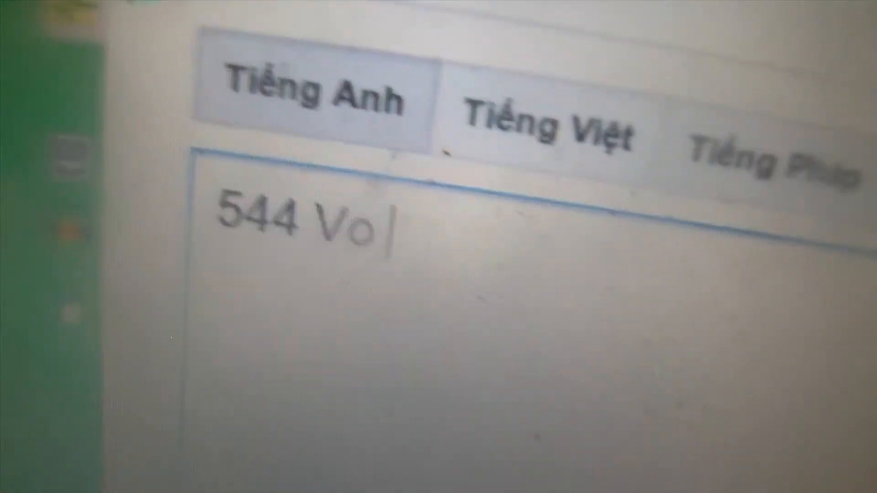
text(Van)
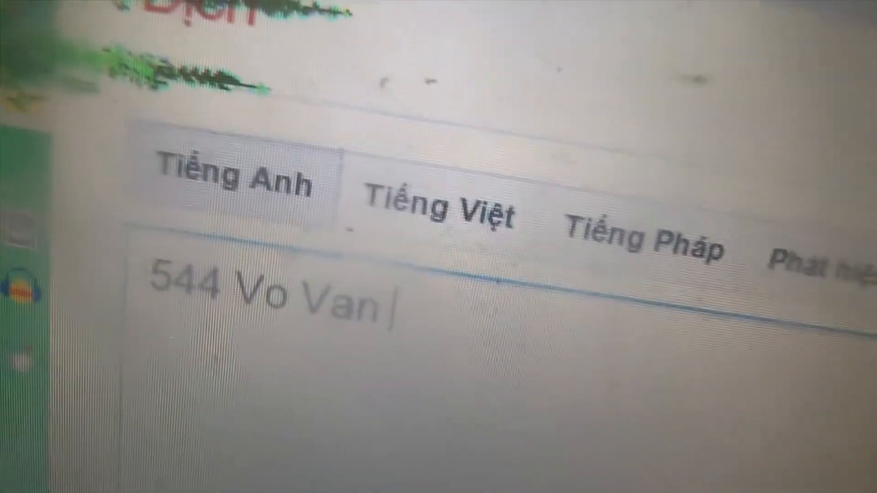
text(Ki)
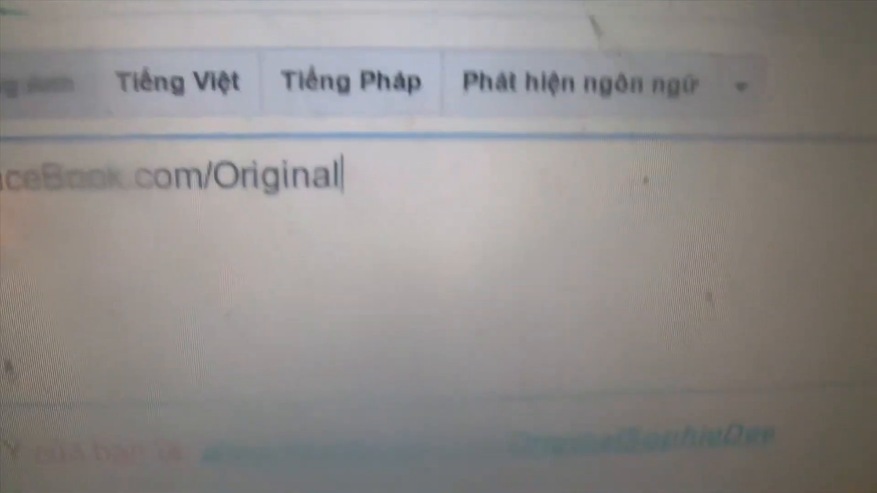
text(oatmeal)
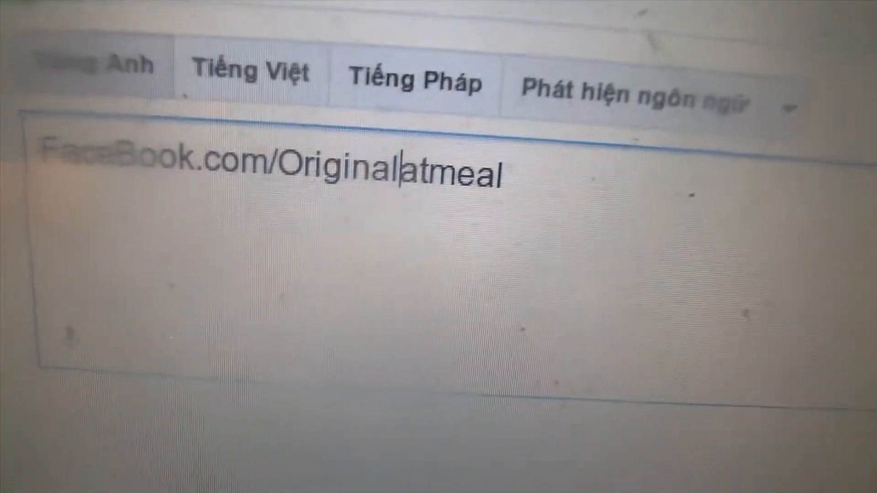
text(O)
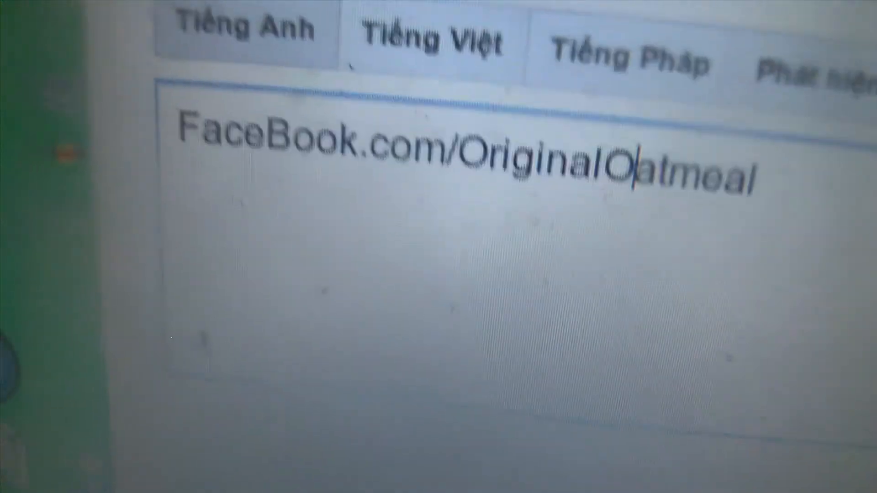